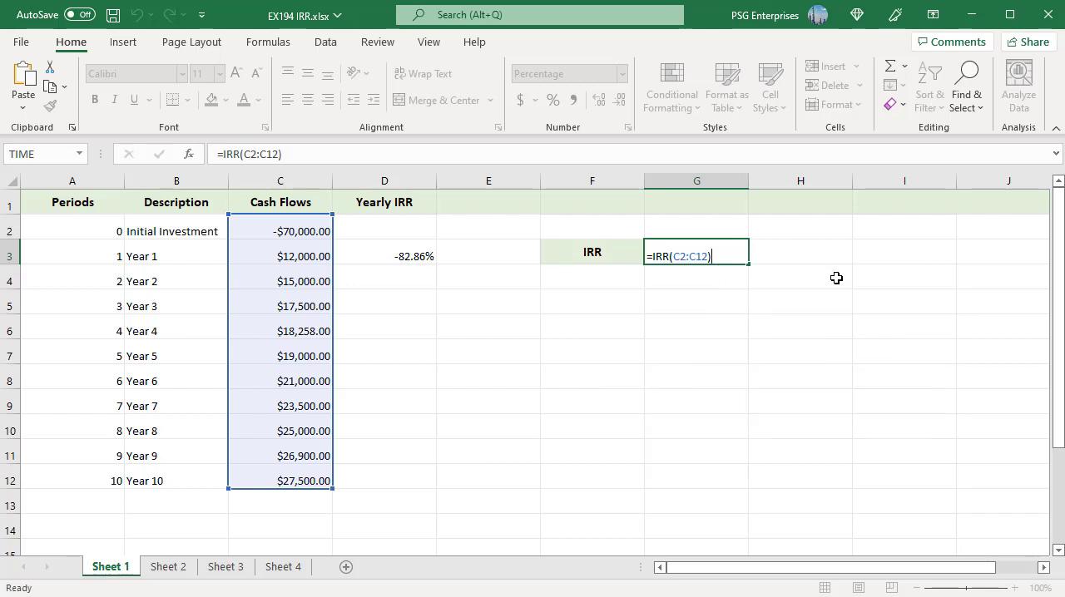
# Step: Commit =IRR(C2:C12) in G3, giving the overall IRR of 22%
pyautogui.press('enter')
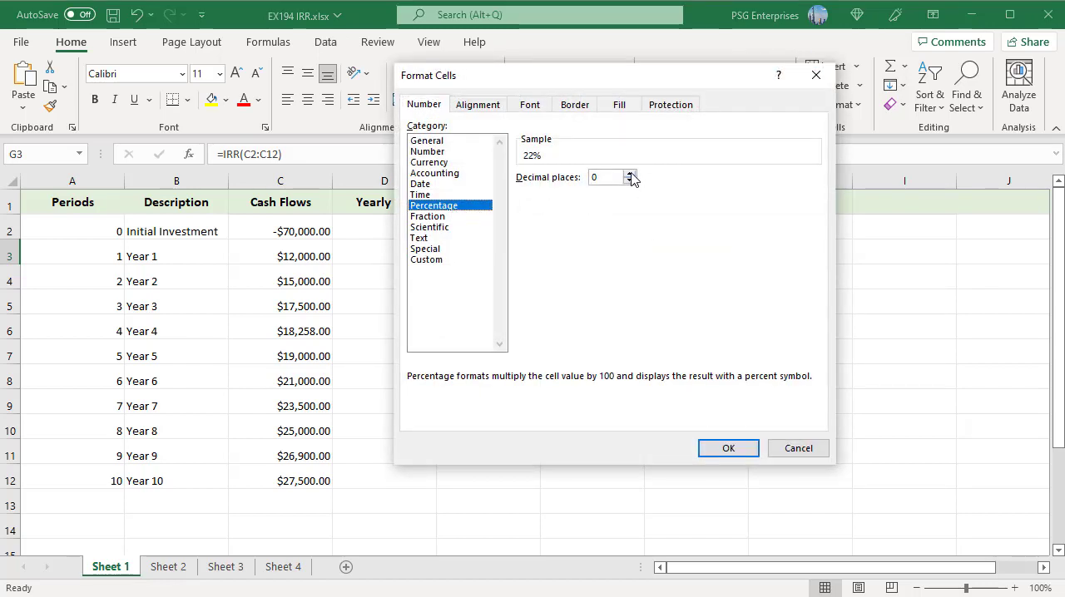
# Step: Format G3 as a percentage with two decimal places, reading 22.15%
pyautogui.click(630, 173)
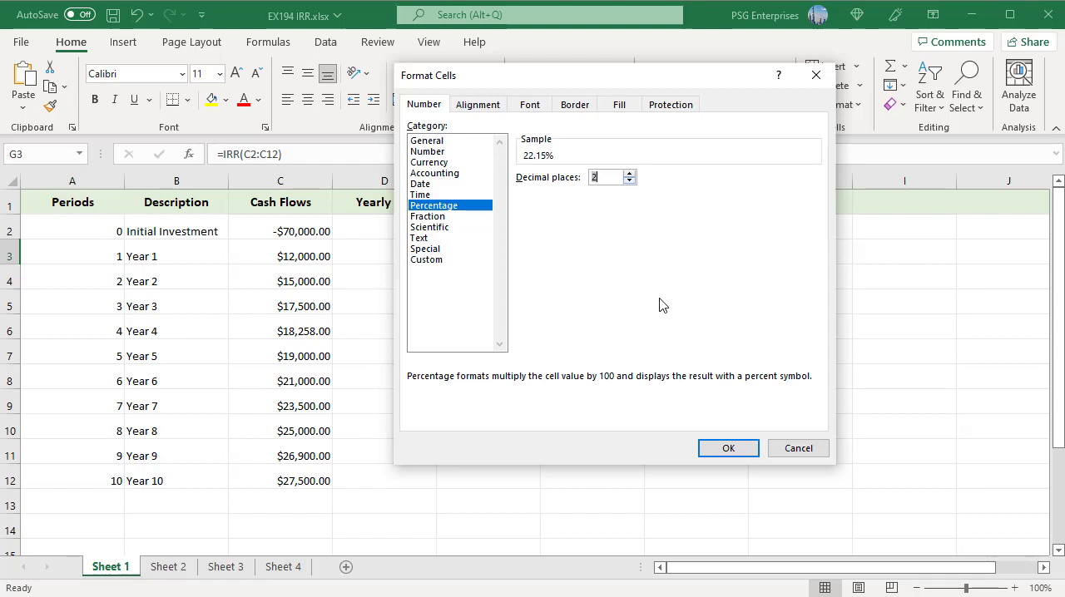
pyautogui.click(727, 447)
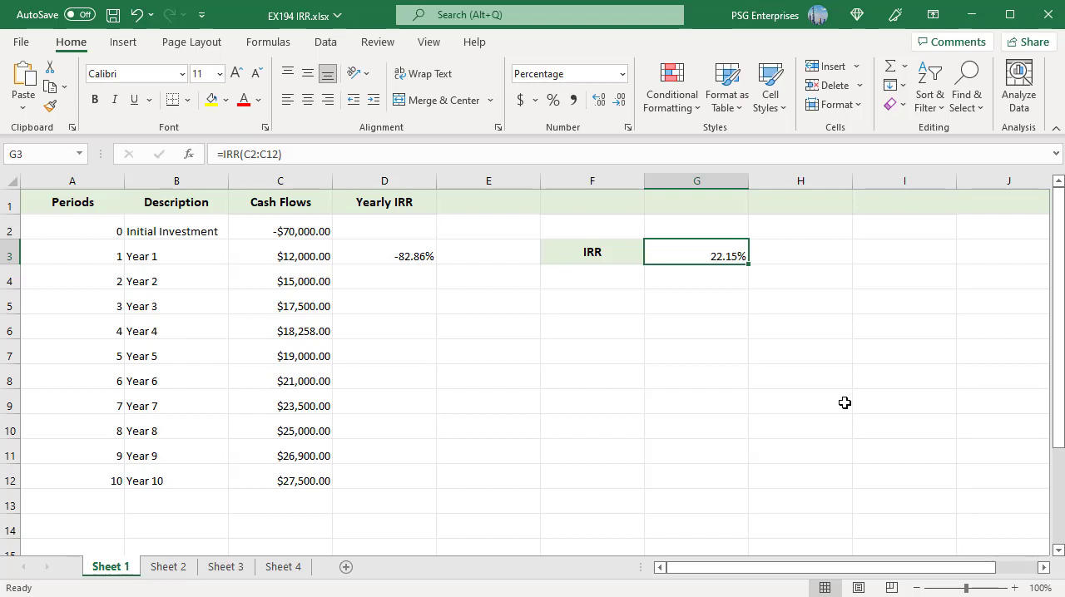
pyautogui.moveTo(539, 434)
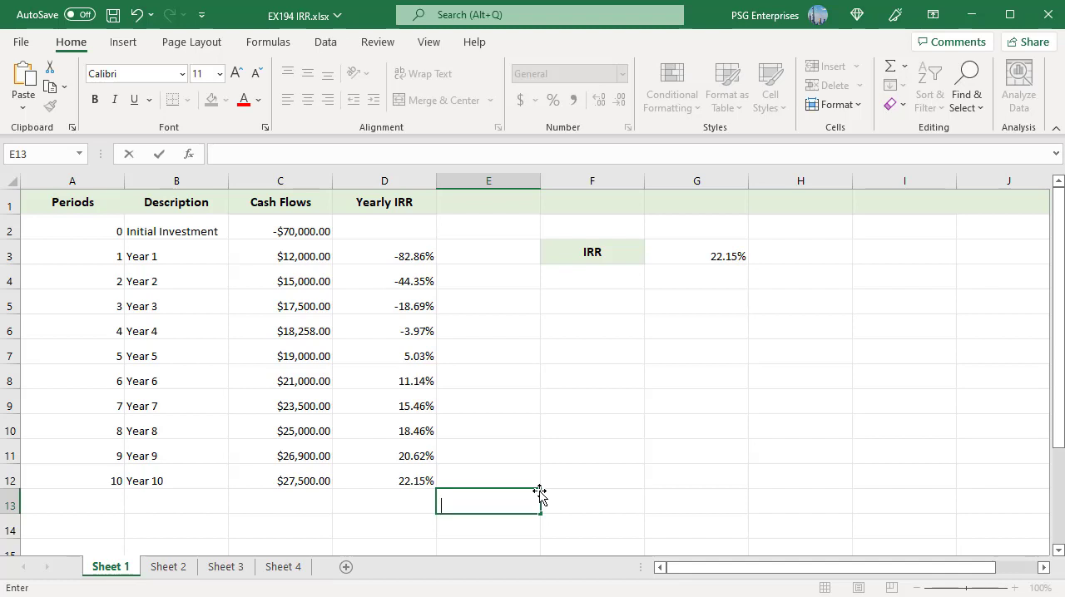
# Step: Move to Sheet 2, which holds the monthly cash flows
pyautogui.click(168, 567)
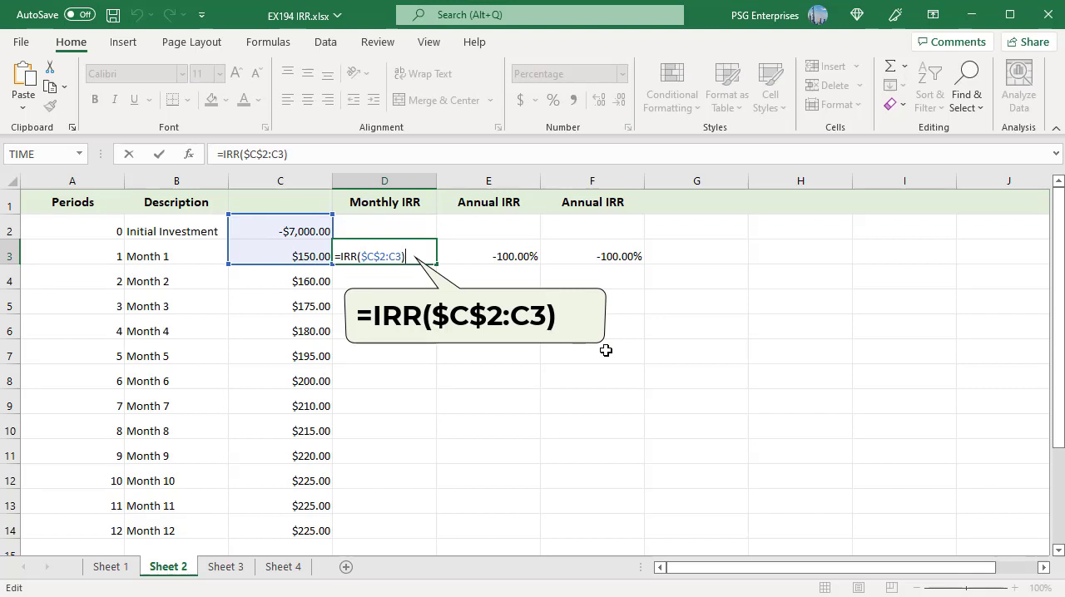
# Step: Commit =IRR($C$2:C3) in D3 and enter the annualized formula =(1+D3)^12-1
pyautogui.press('Enter')
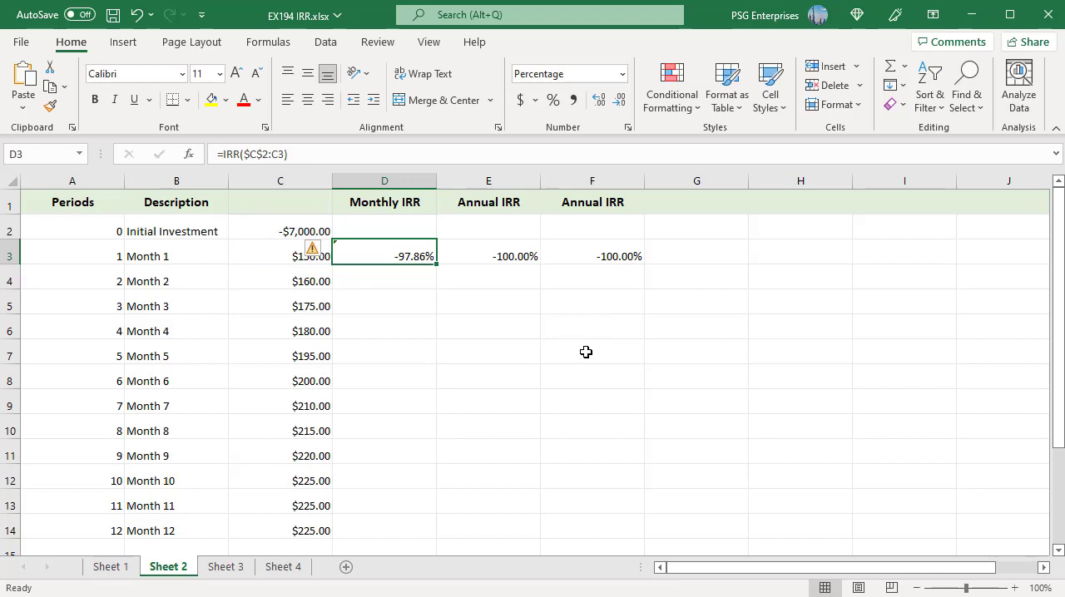
pyautogui.write('=(1+D3)^12-1')
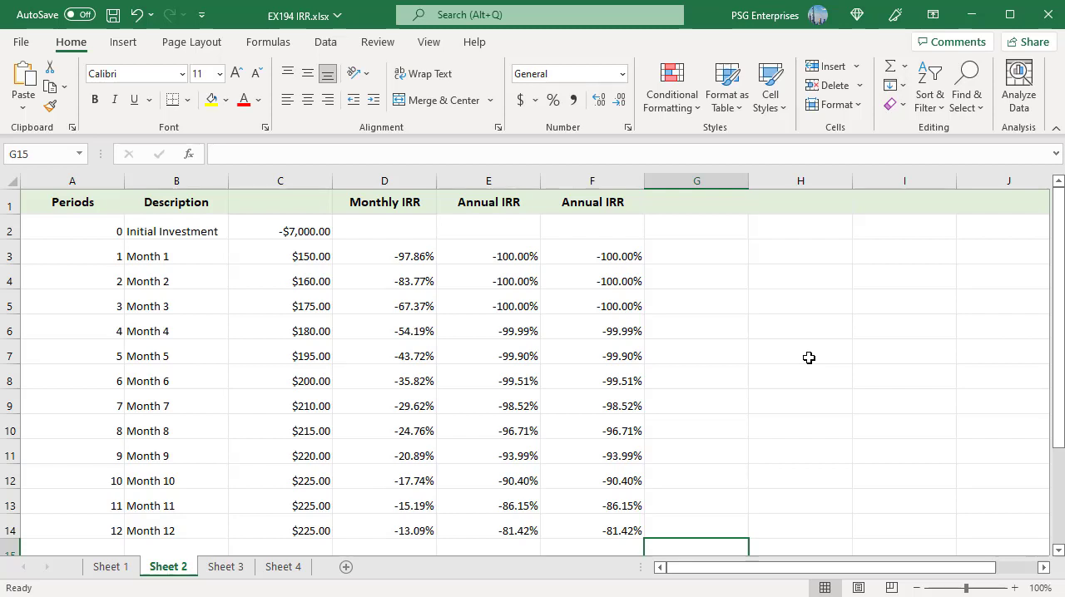
# Step: Move to Sheet 3, which holds the #NUM! error cases
pyautogui.click(225, 567)
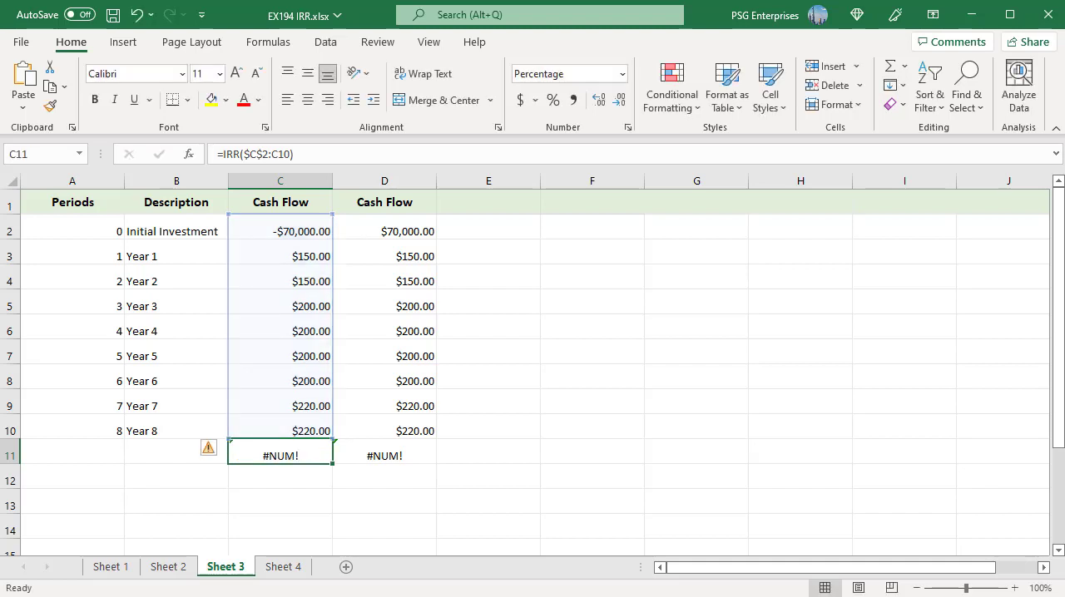
# Step: Move to Sheet 4, which holds the IRR guess-value examples
pyautogui.click(283, 566)
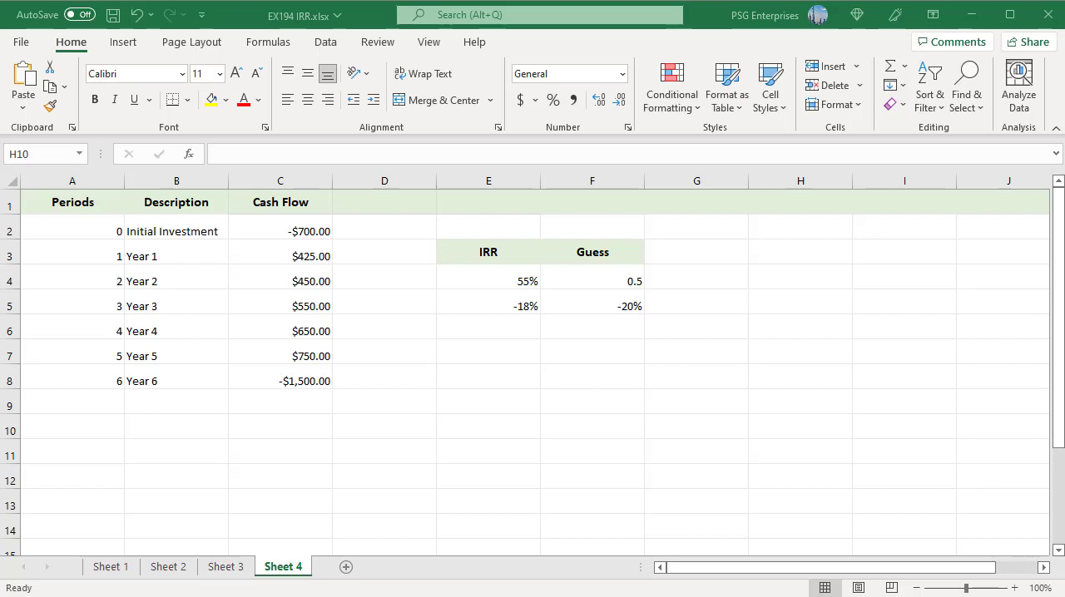
pyautogui.moveTo(497, 421)
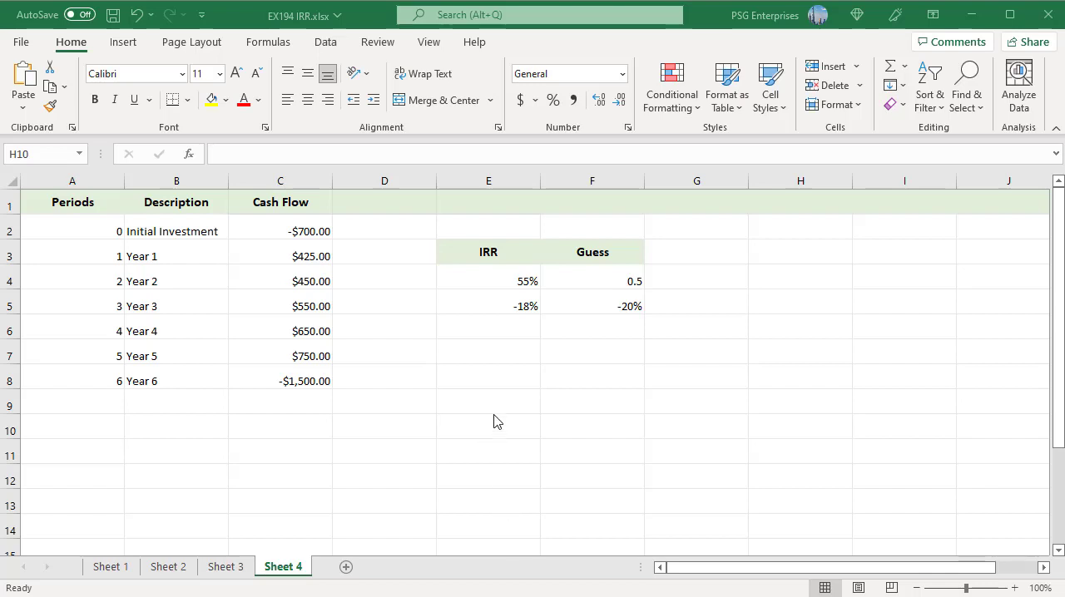